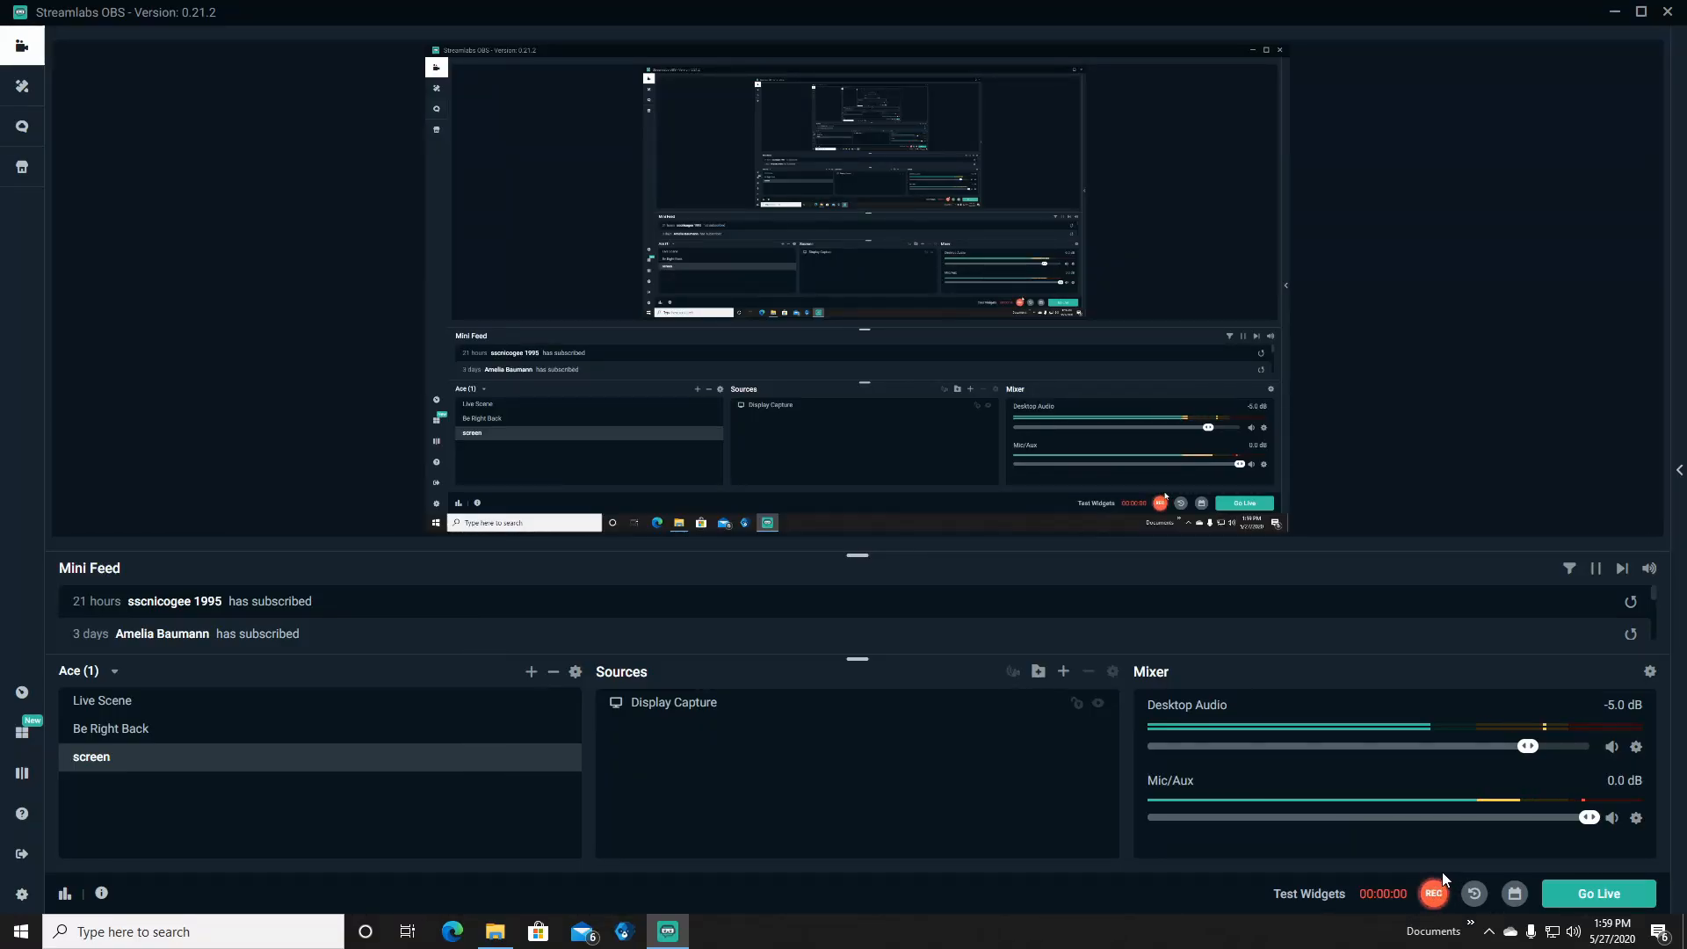
- Start a recording with REC to capture the session while Desktop Audio and Mic/Aux are active
click(1433, 892)
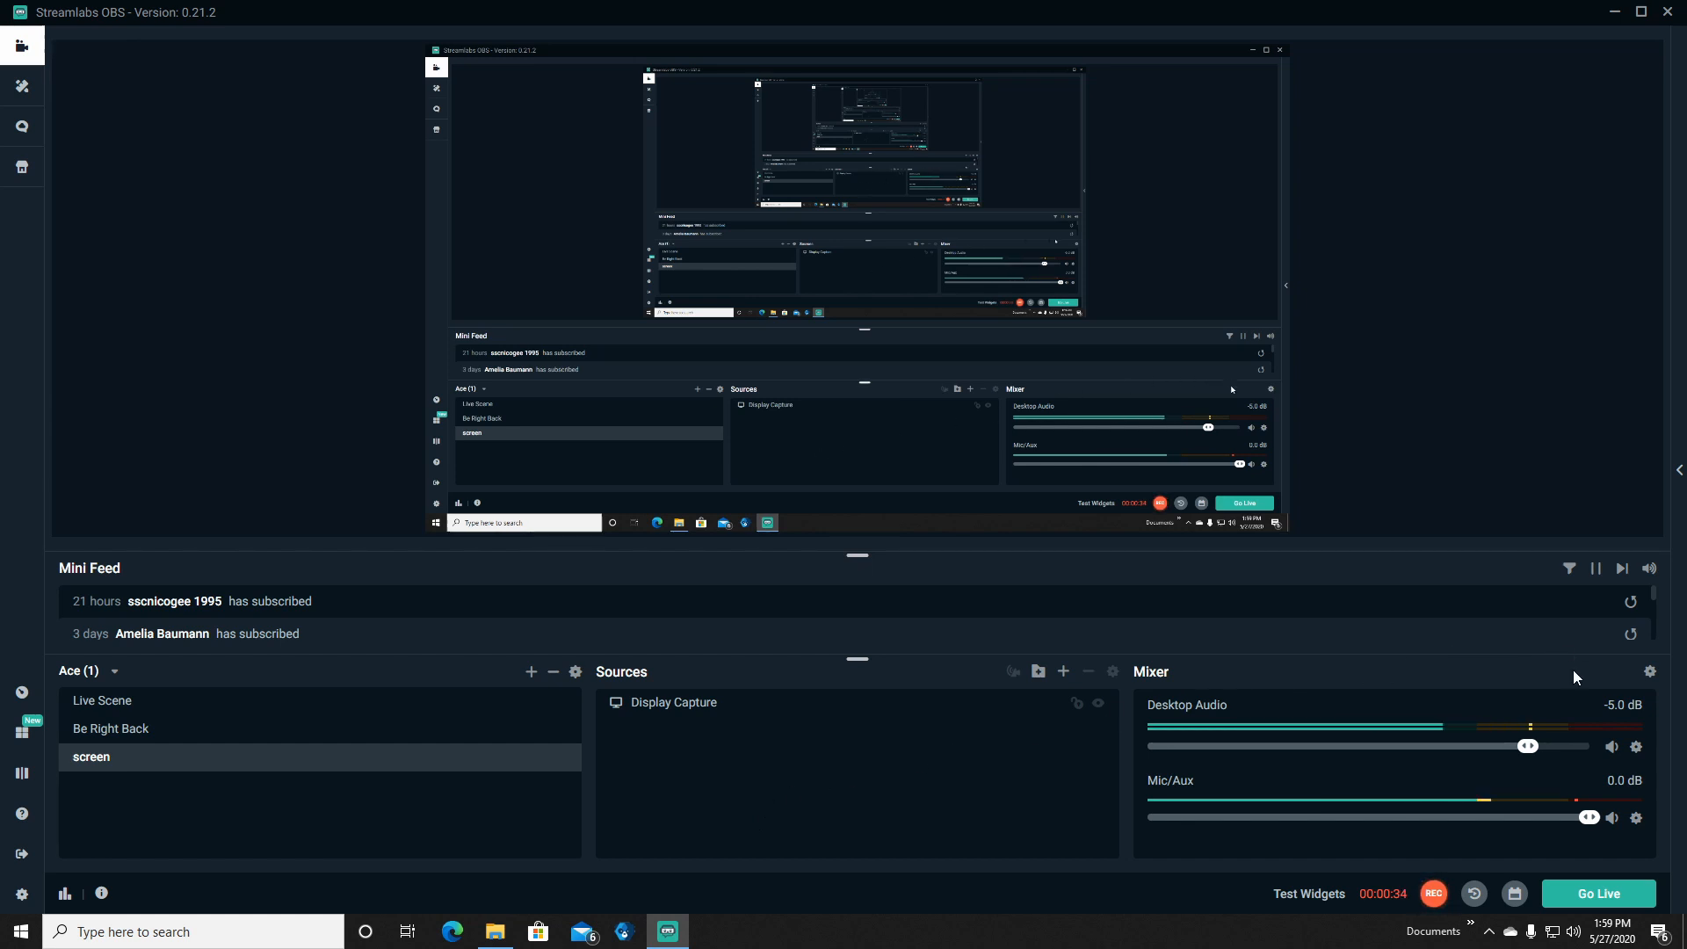
mouse_move(1649, 672)
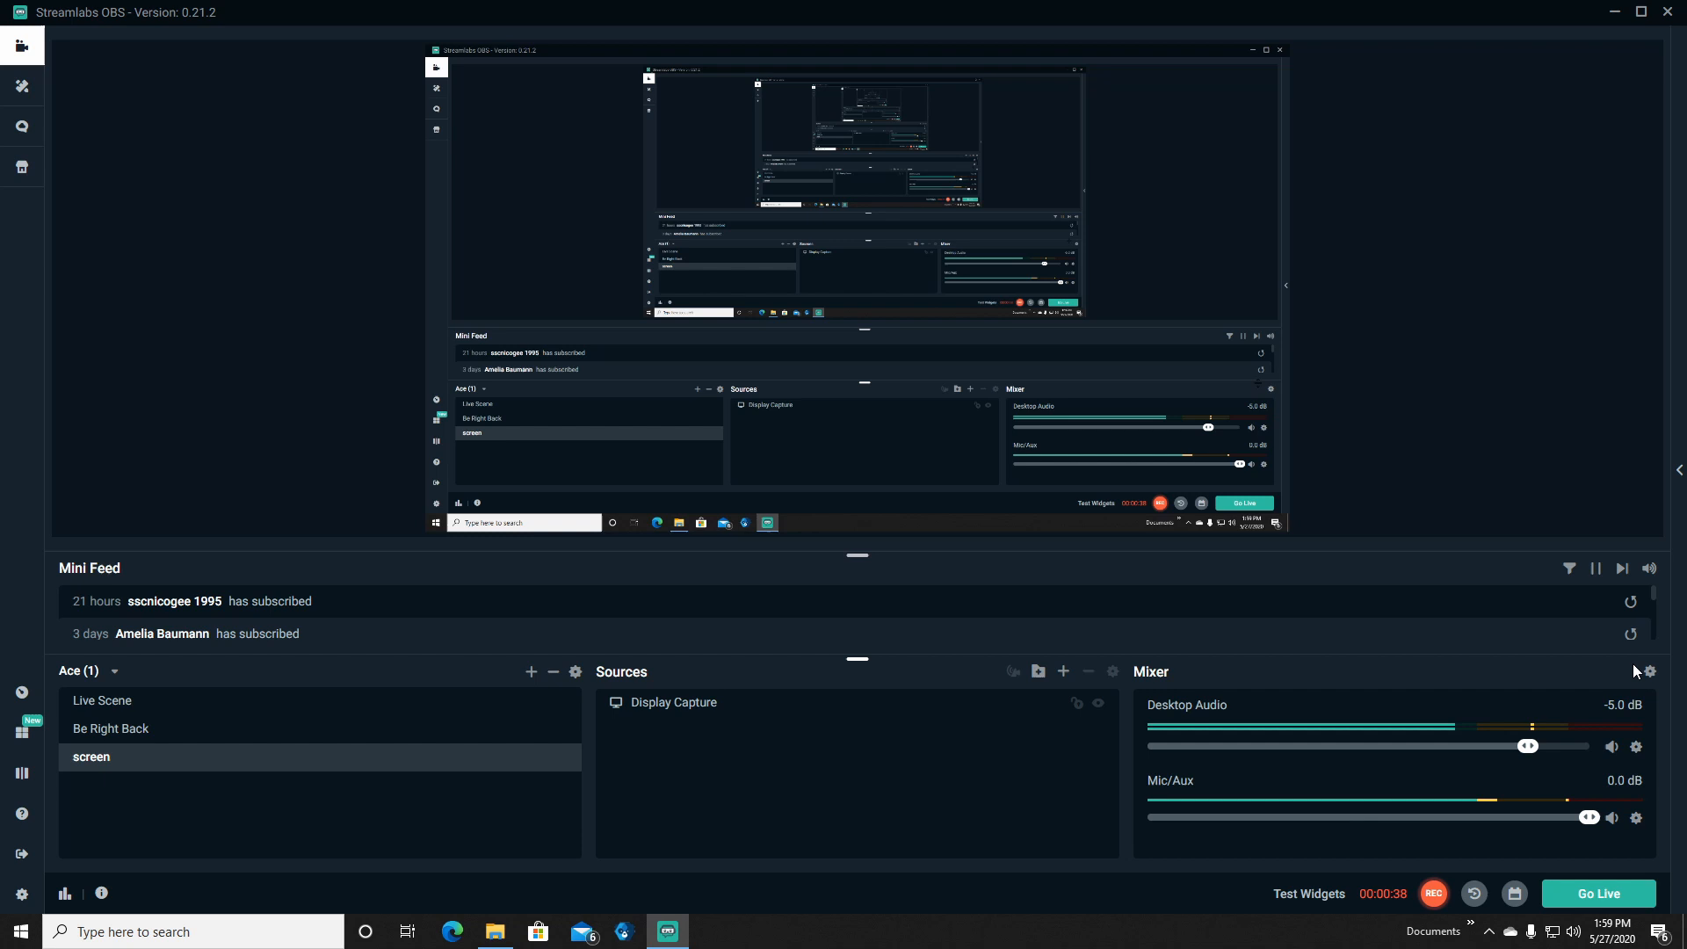
- In Advanced Audio Settings, try Monitor and Output, then set Mic/Aux to Monitor Only (mute output)
click(1648, 671)
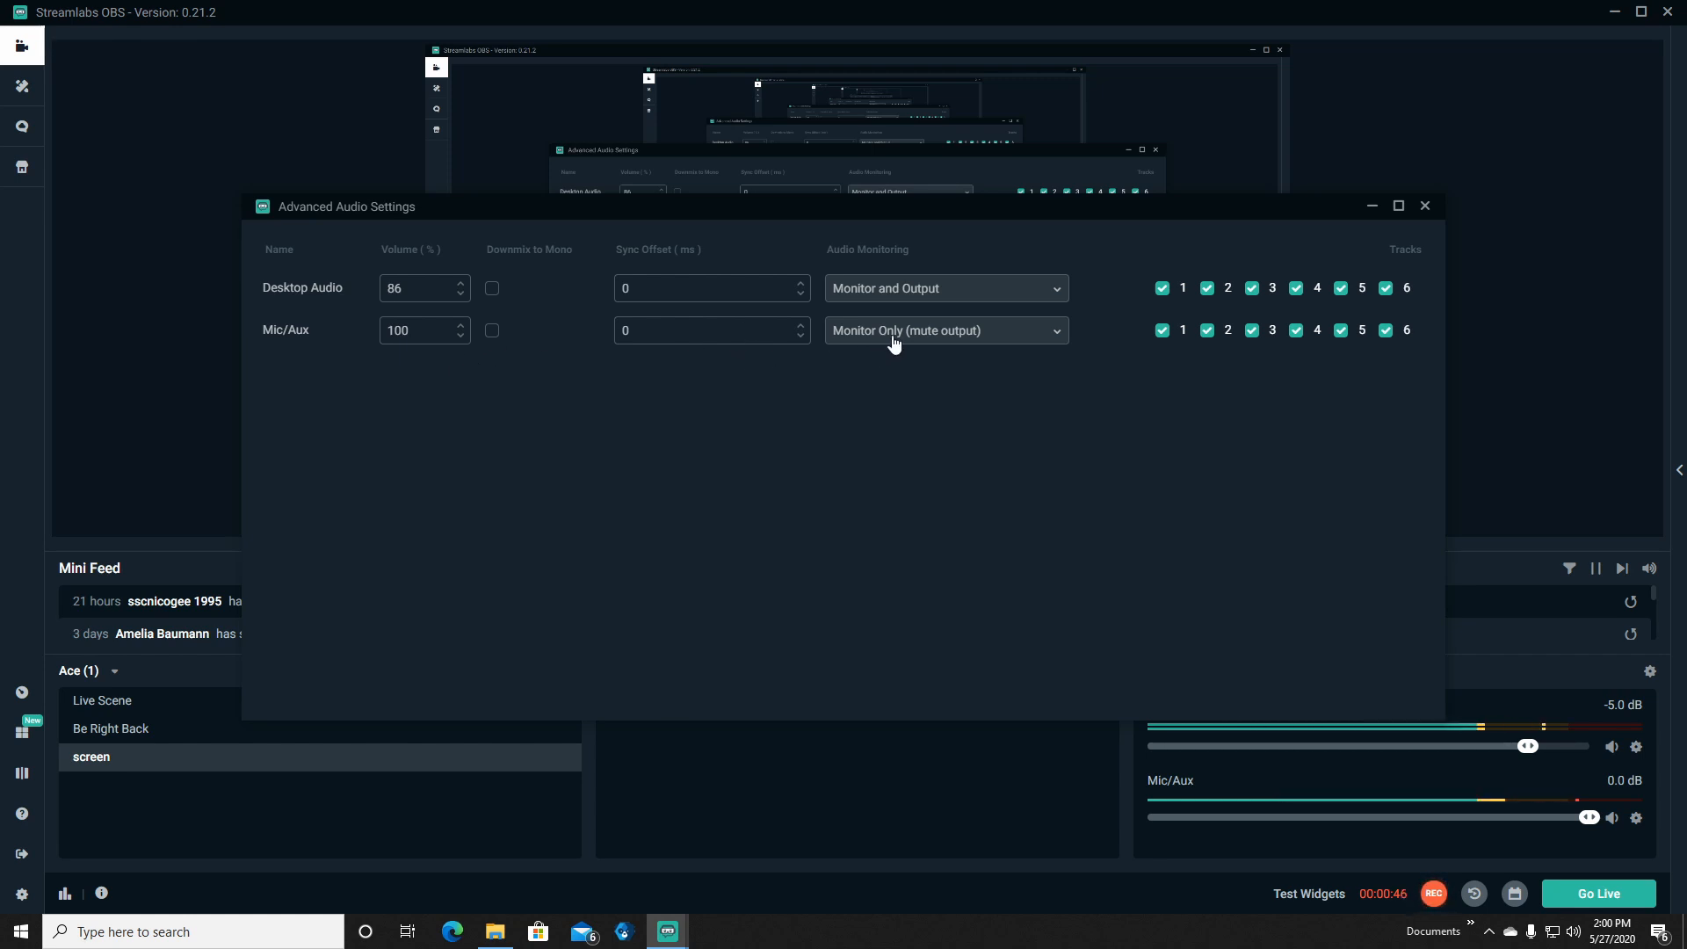
mouse_move(944, 340)
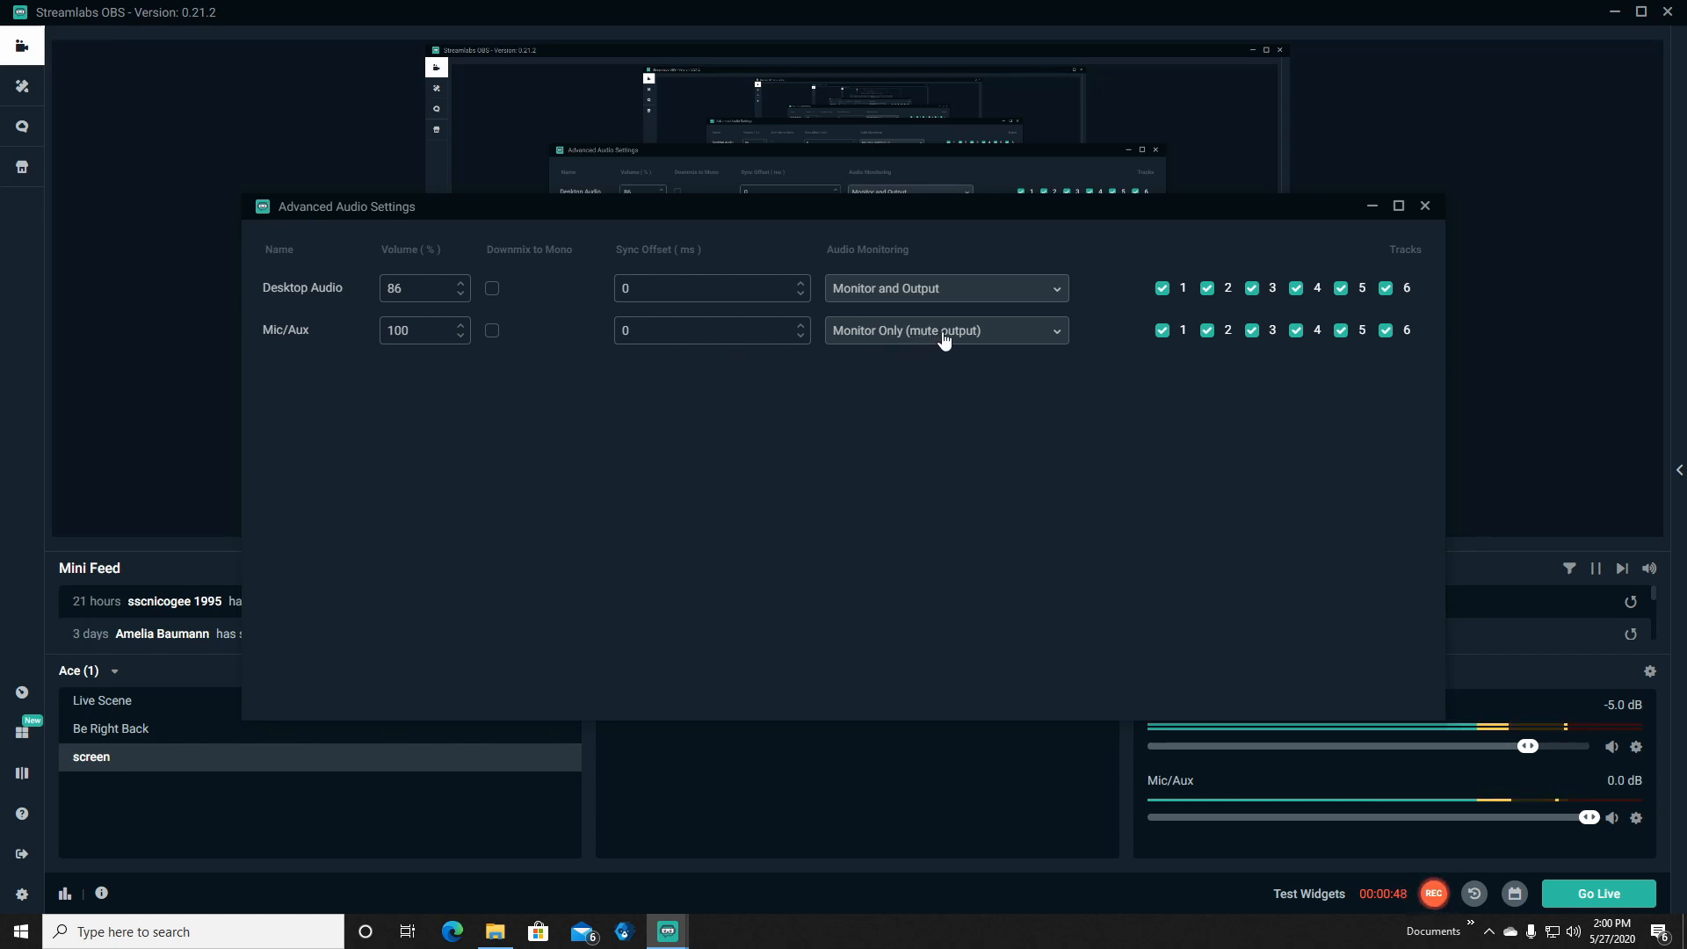
click(944, 331)
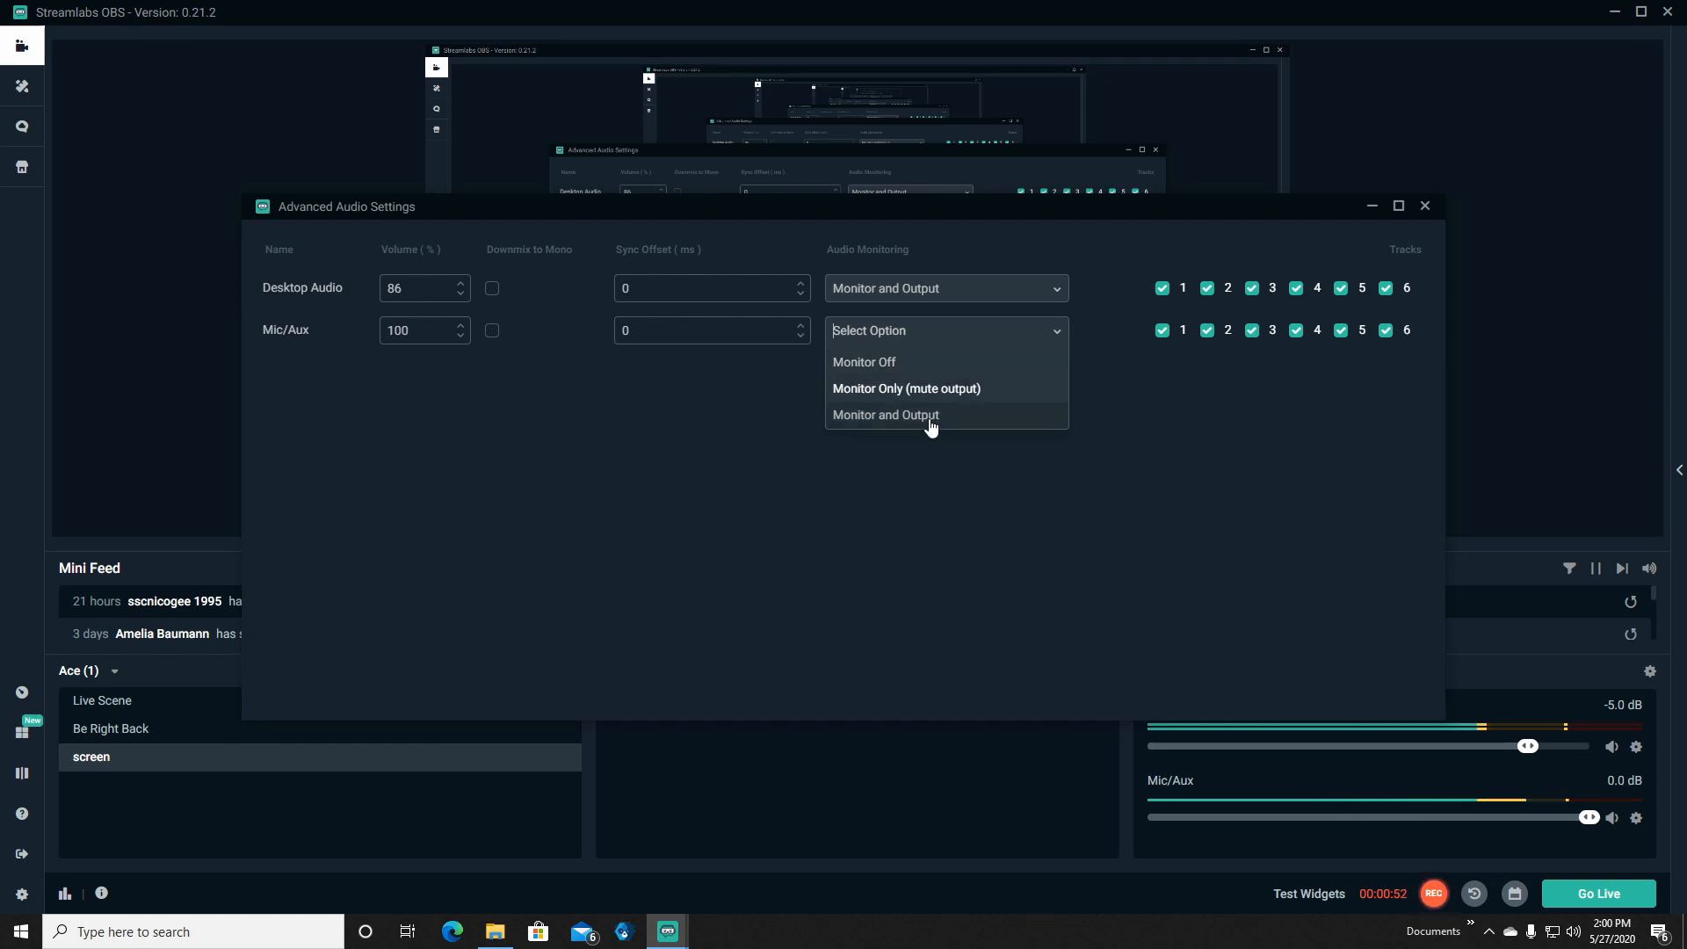
click(885, 414)
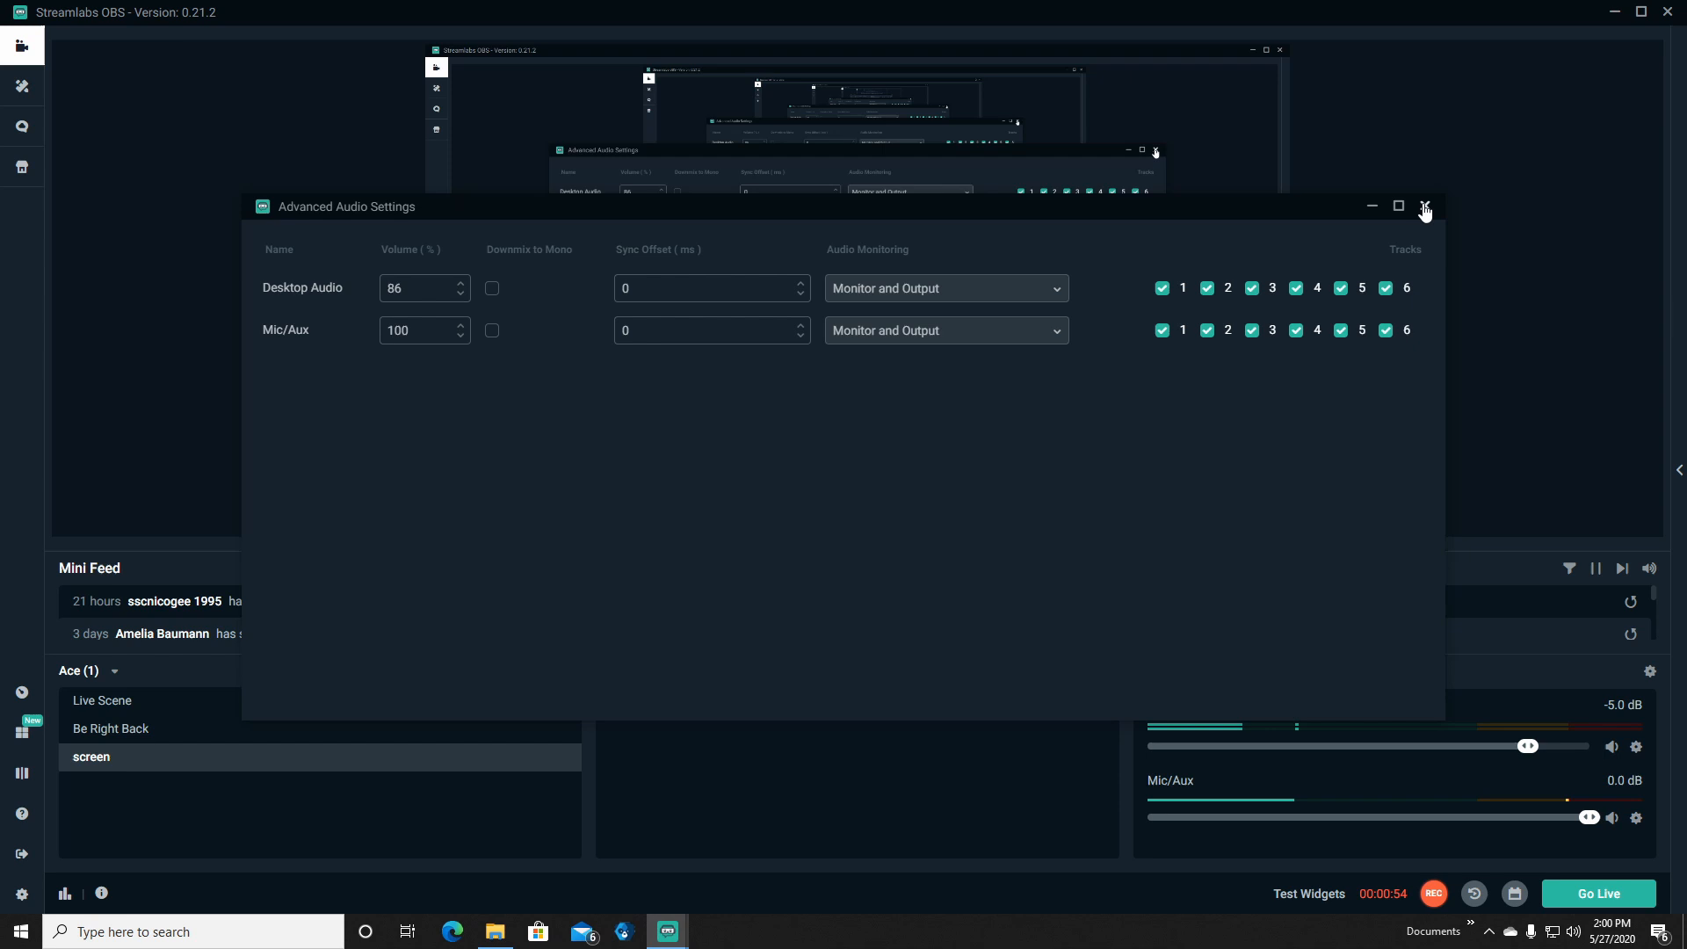
click(1425, 206)
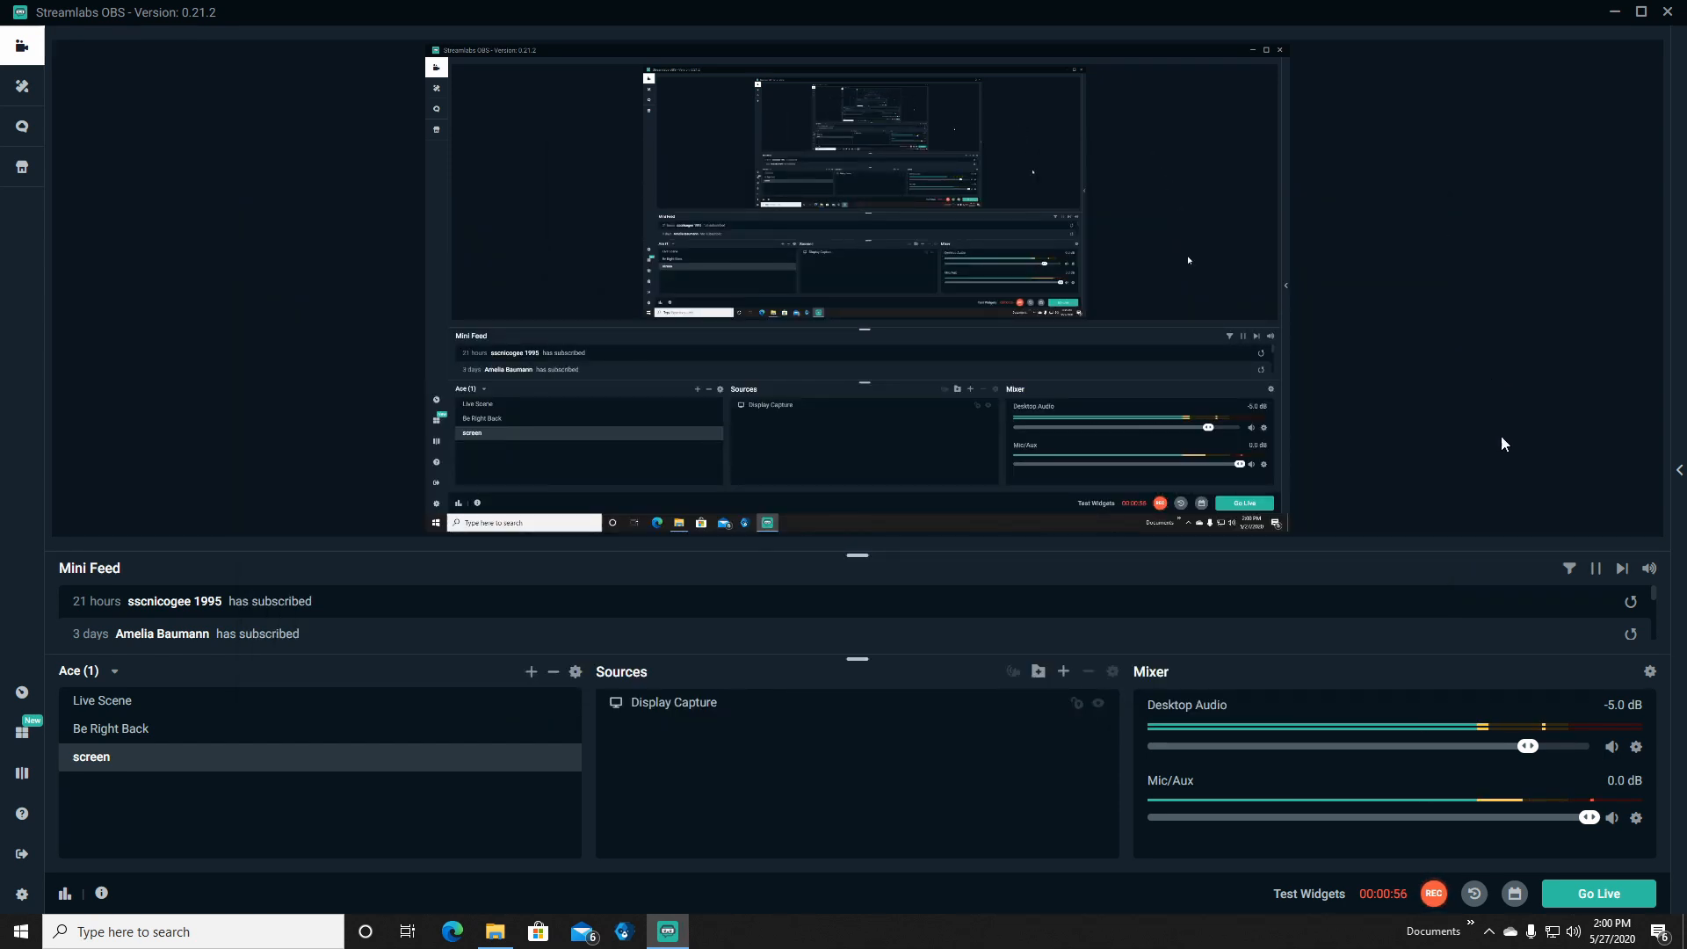
mouse_move(1648, 672)
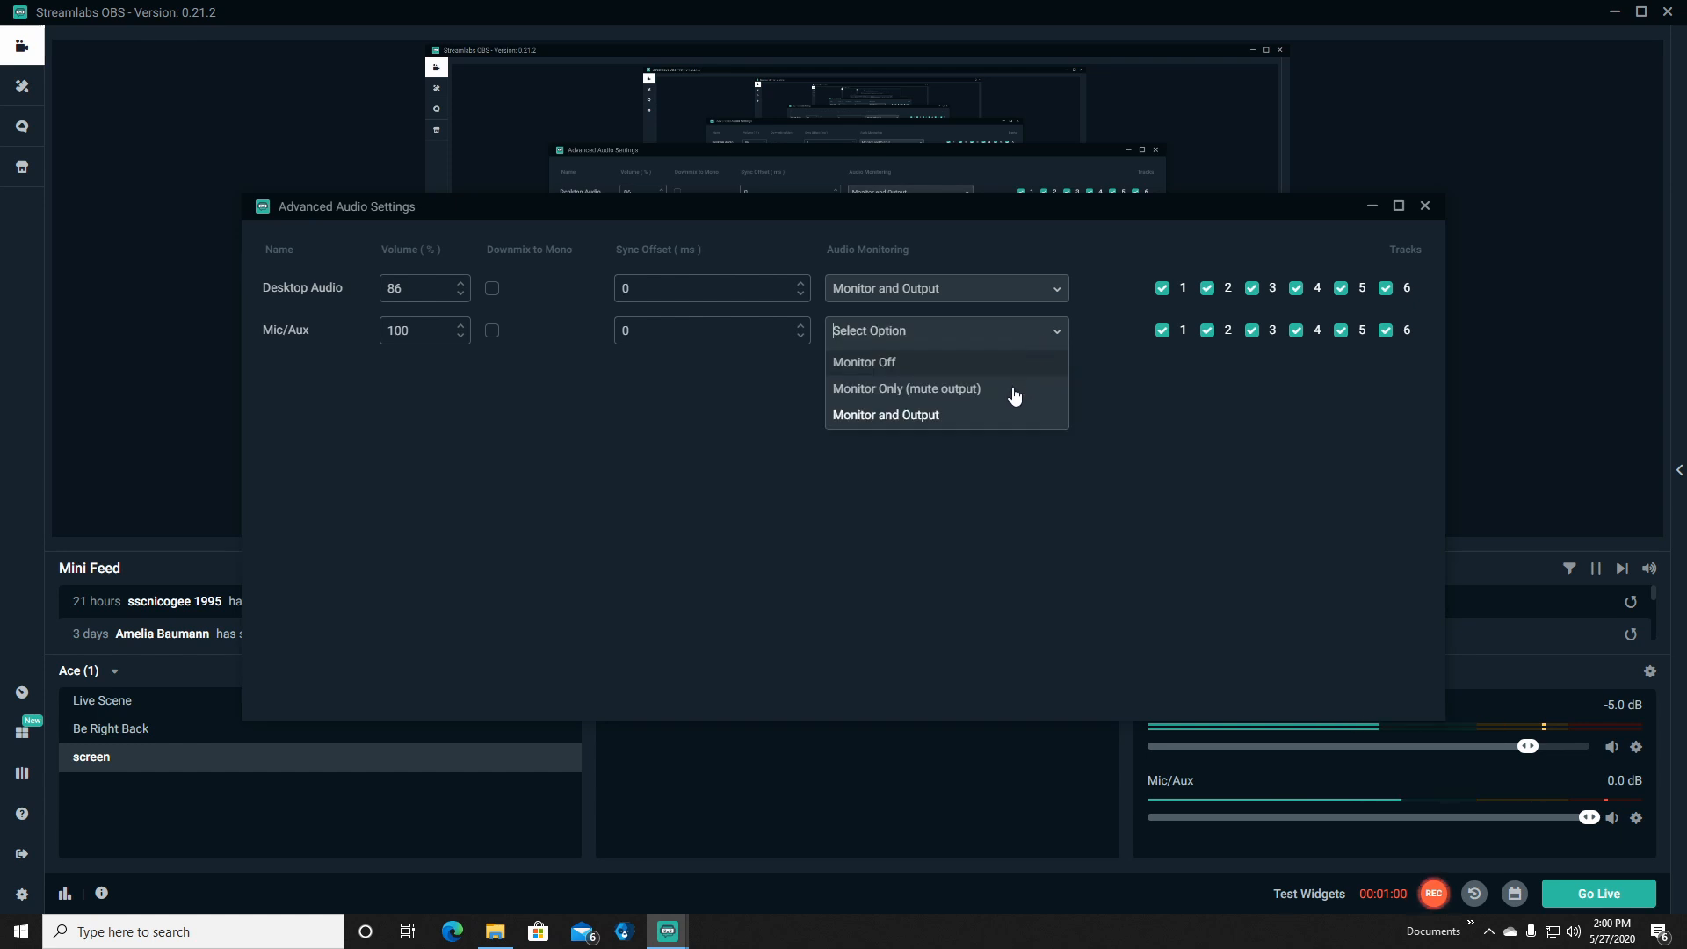
click(906, 388)
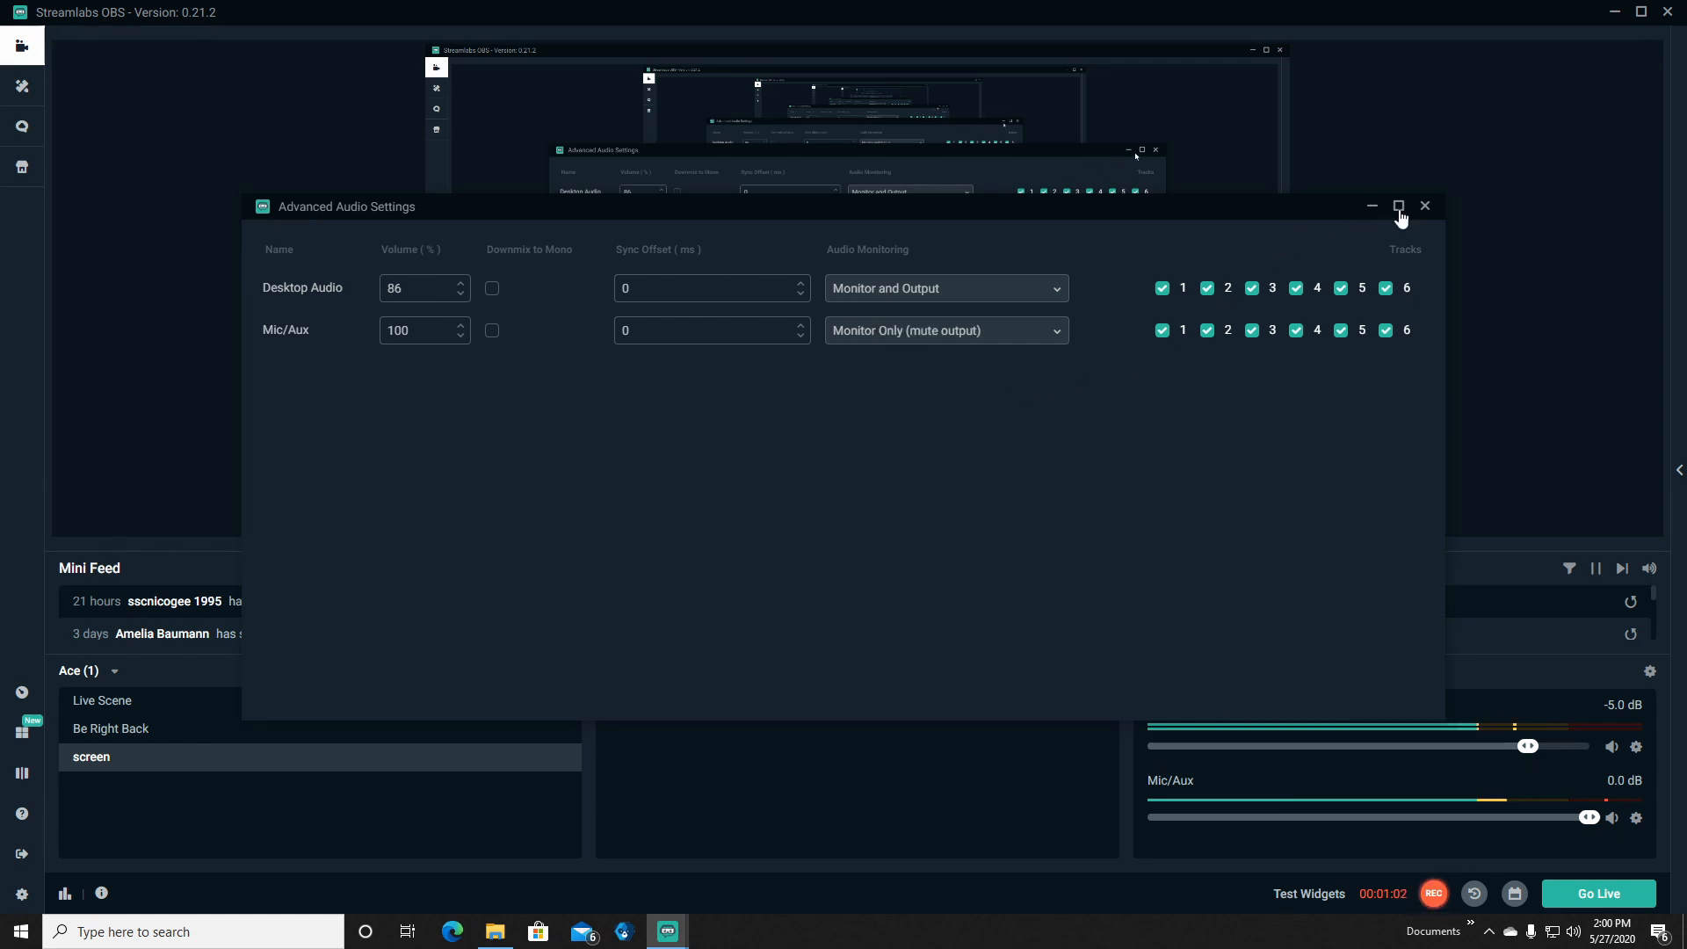
click(1424, 206)
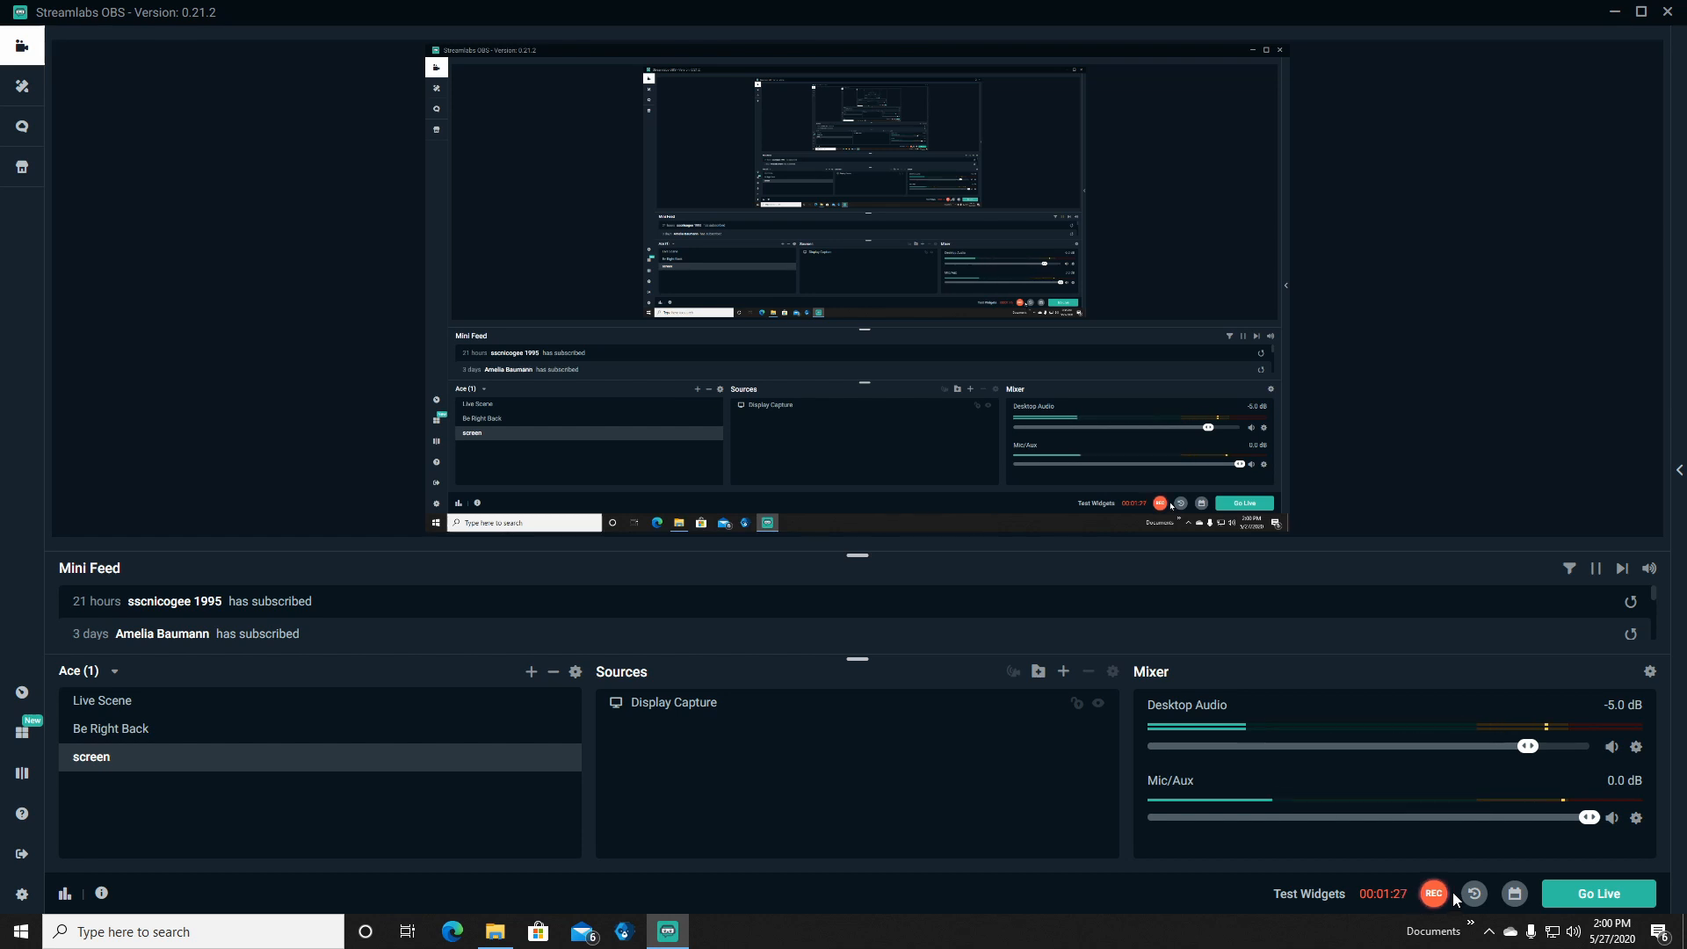
mouse_move(1439, 917)
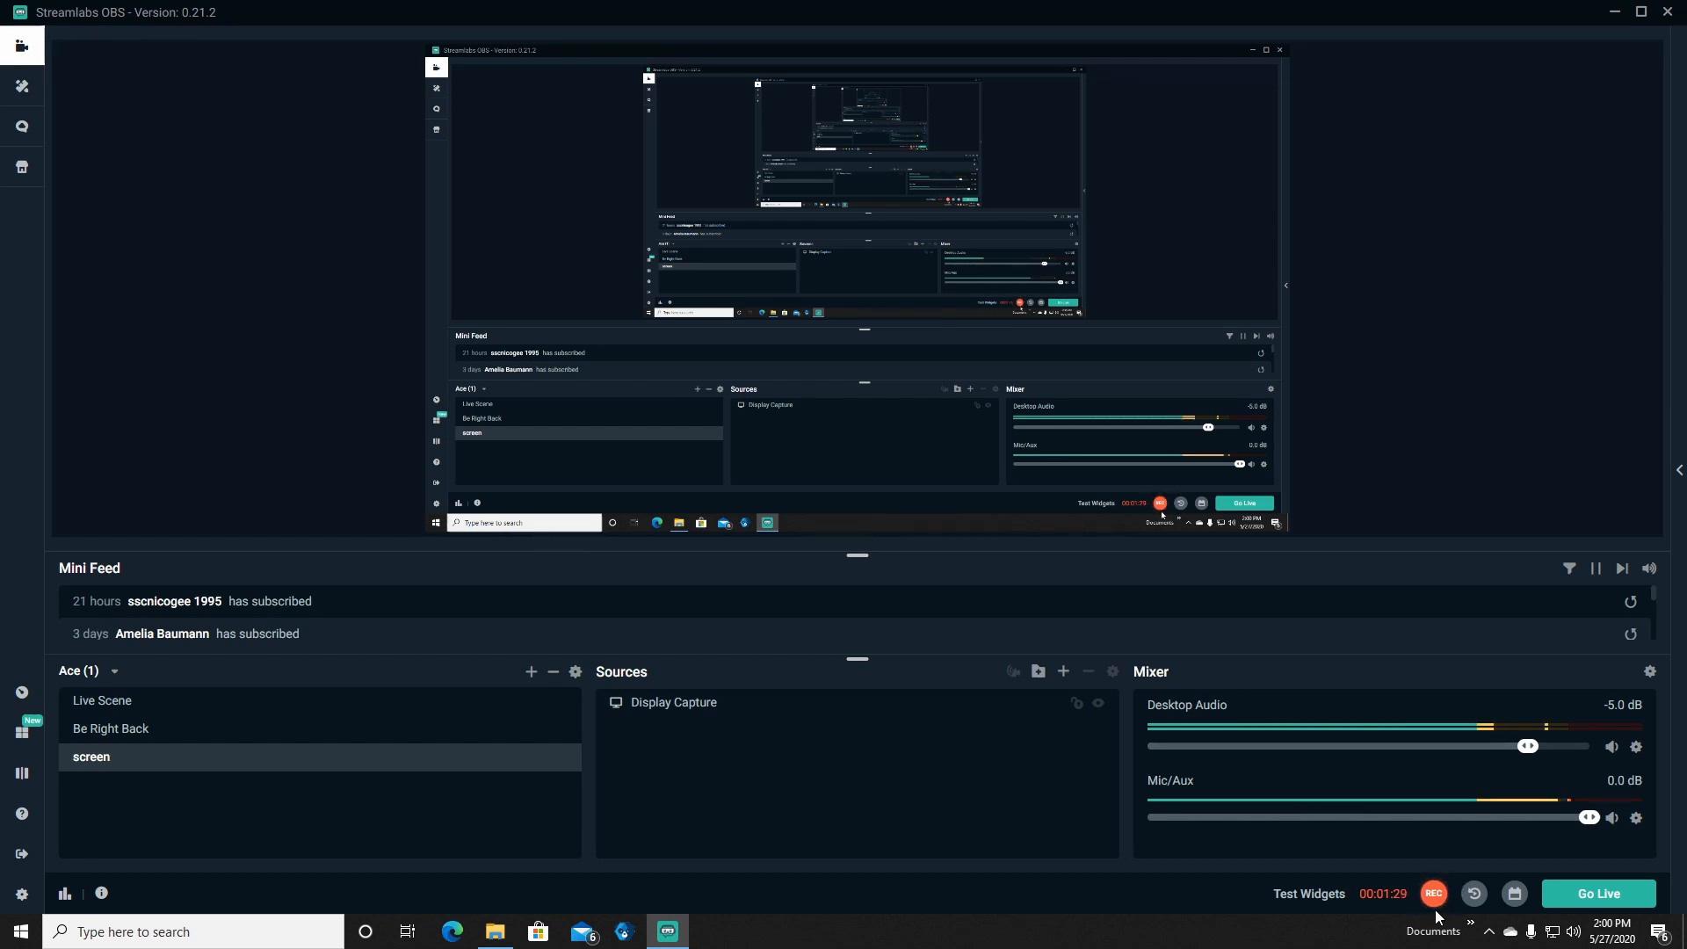